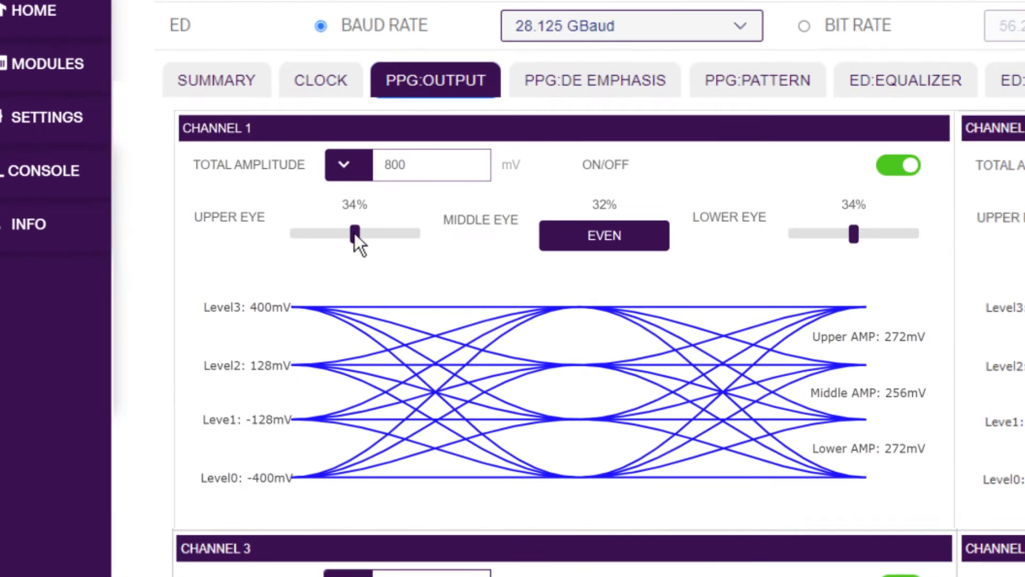
Raise channel 1's upper eye to 40% and switch to its eye scan settings.
{"action": "left_click_drag", "start_coordinate": [355, 233], "coordinate": [380, 233]}
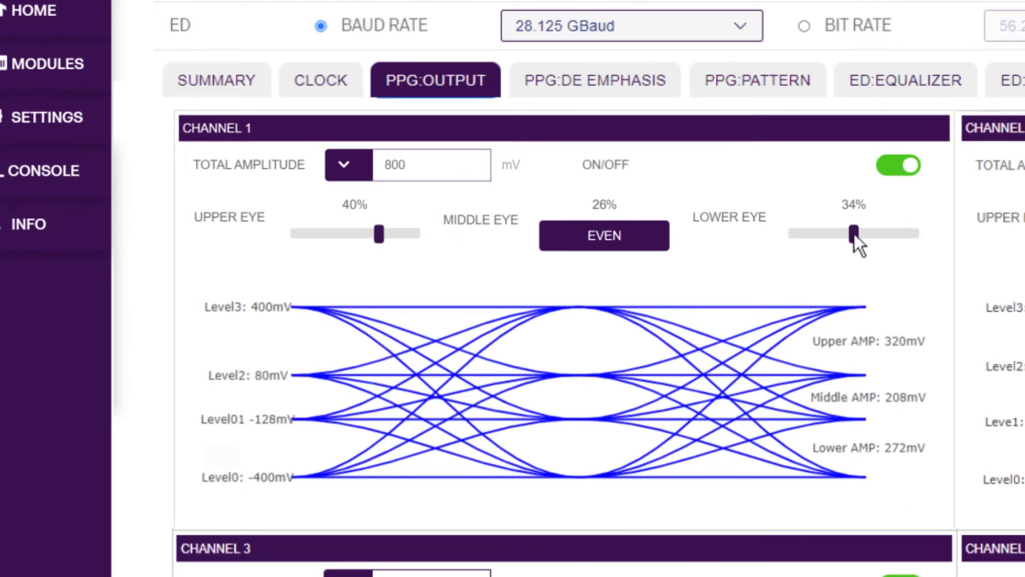
{"action": "left_click", "coordinate": [603, 235]}
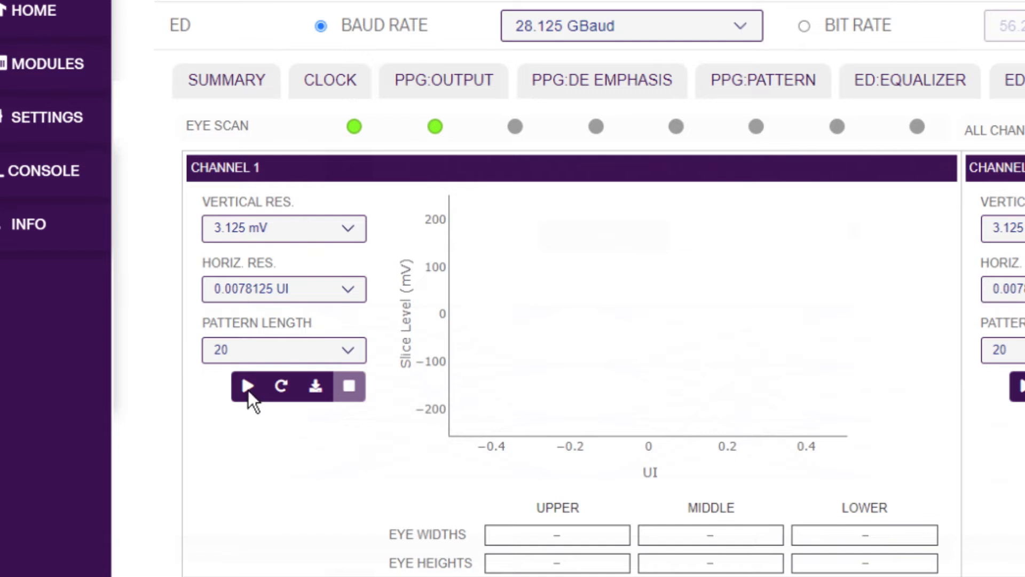
Start the 2D eye scan on channel 1 and let it complete, showing three PAM4 eyes.
{"action": "left_click", "coordinate": [247, 385]}
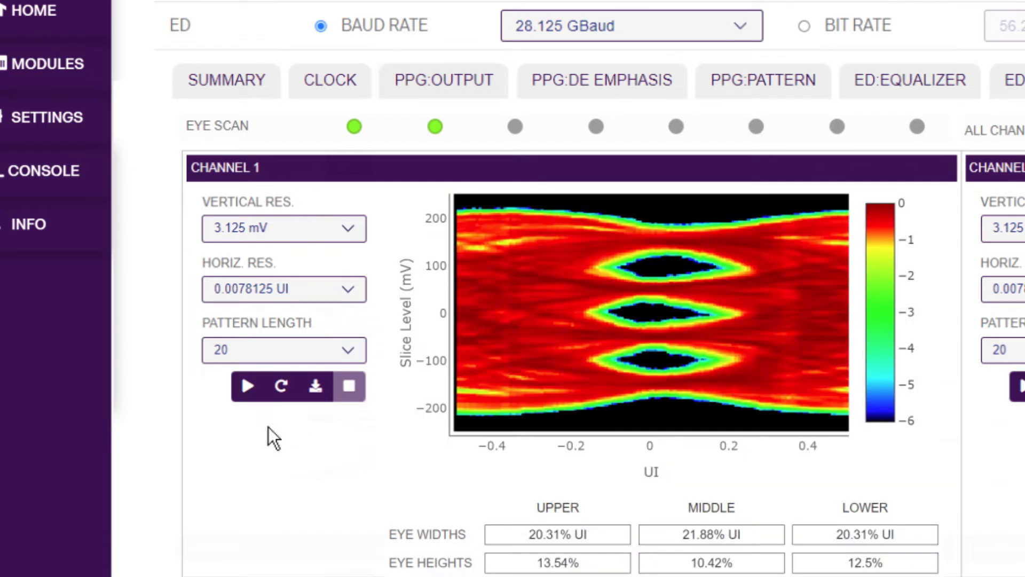